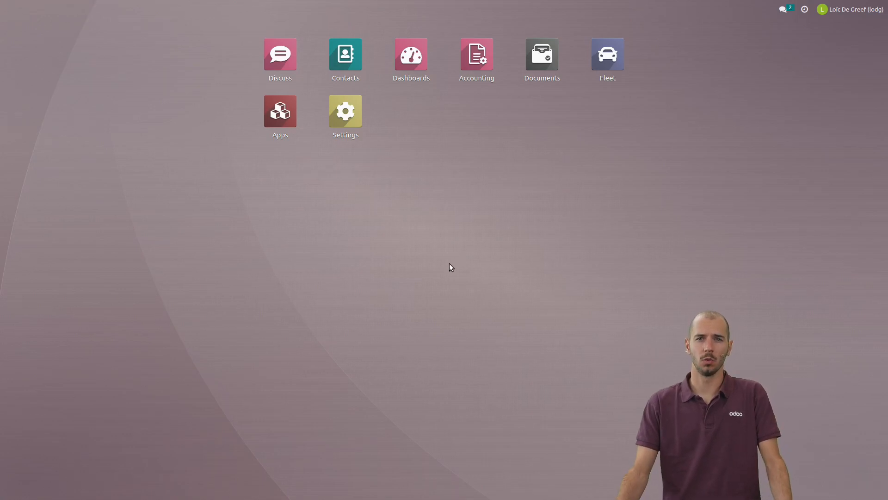
{"action": "mouse_move", "coordinate": [438, 267]}
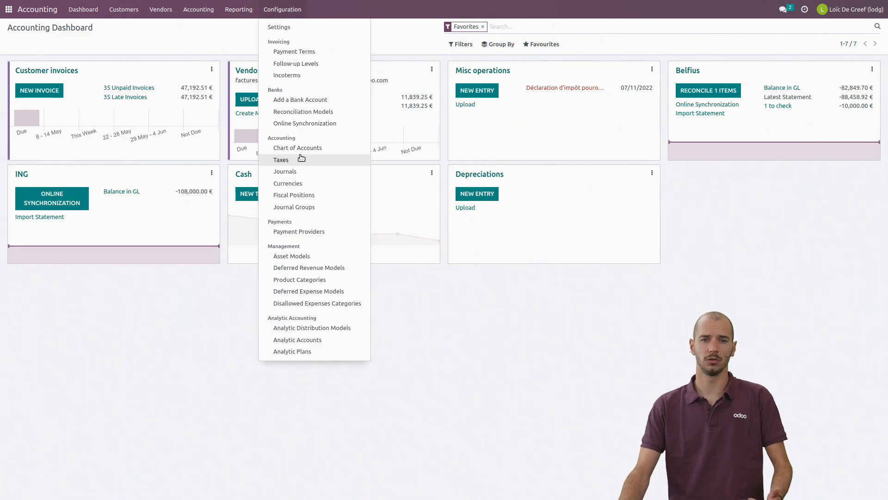
Create fiscal position 'luxemb' with foreign tax ID LU12345613 and country Luxembourg.
{"action": "left_click", "coordinate": [294, 195]}
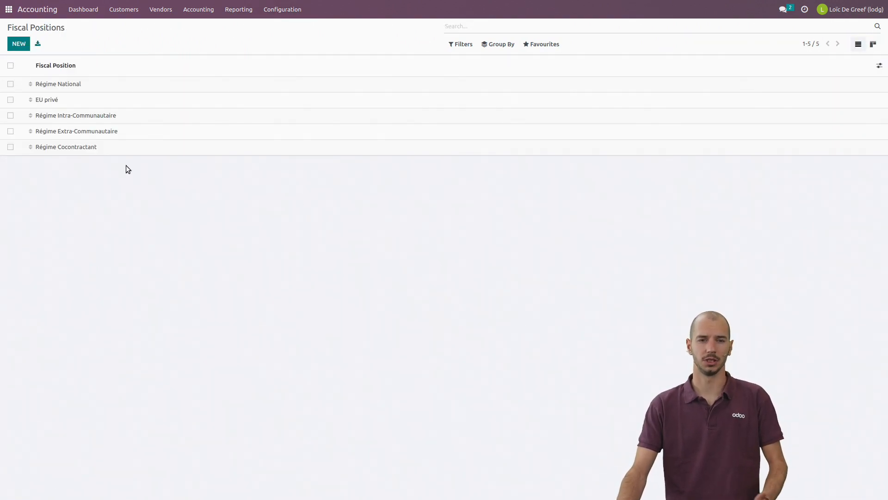
{"action": "left_click", "coordinate": [18, 43]}
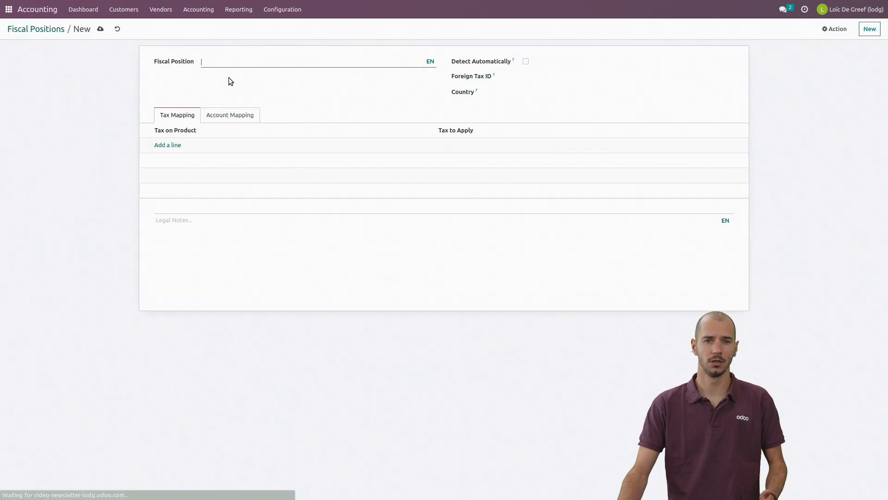
{"action": "type", "text": "luxemburd"}
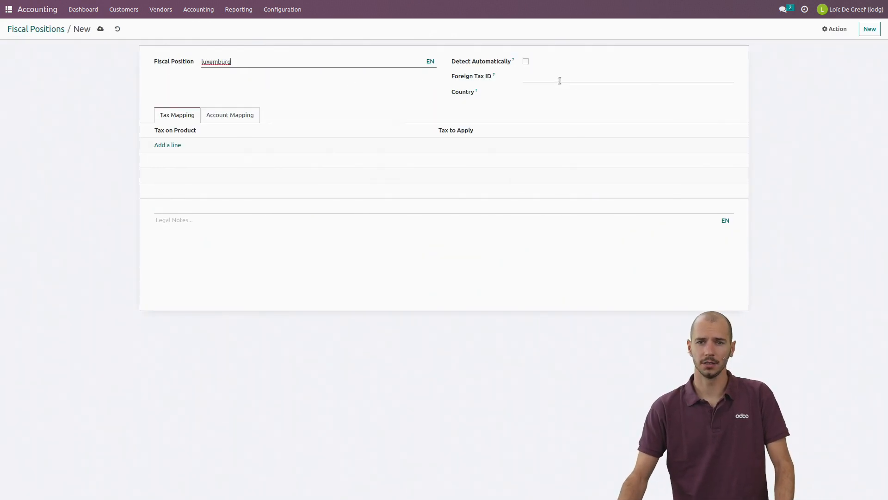
{"action": "type", "text": "LU12345613"}
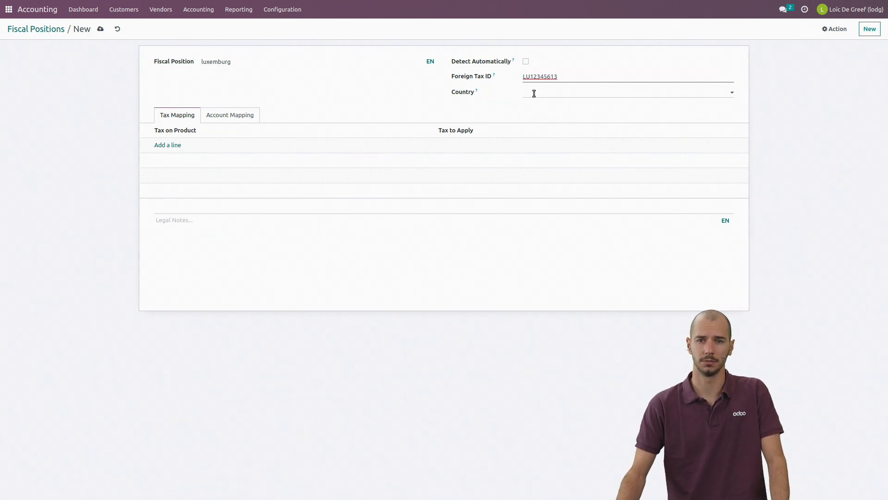
{"action": "type", "text": "luxe"}
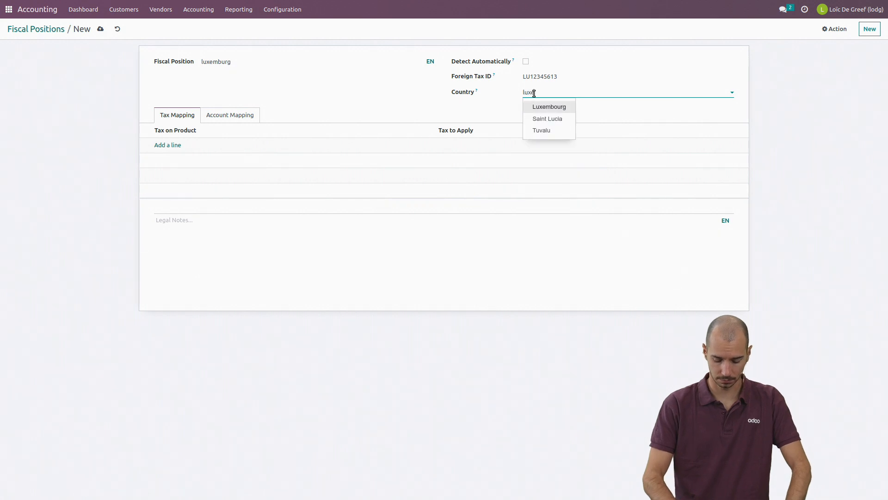
{"action": "left_click", "coordinate": [548, 107]}
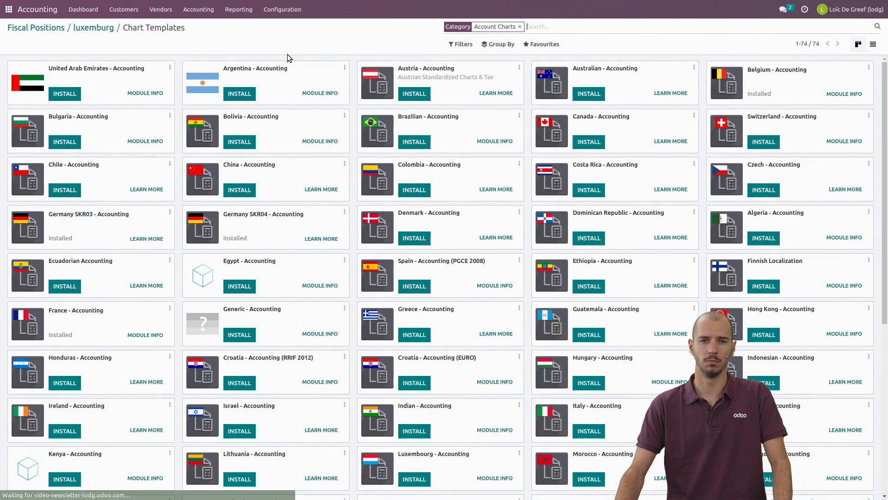
Install the Luxembourg - Accounting chart found by searching 'luxe', then return to Accounting.
{"action": "type", "text": "luxe"}
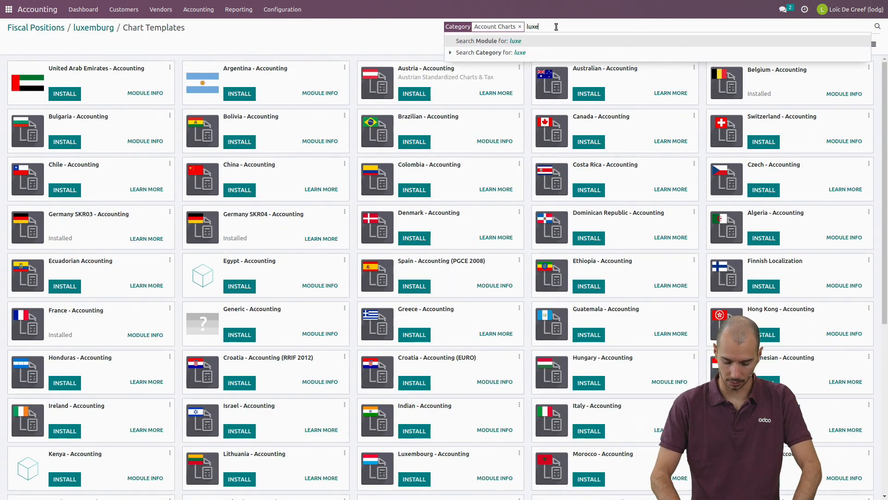
{"action": "left_click", "coordinate": [488, 40]}
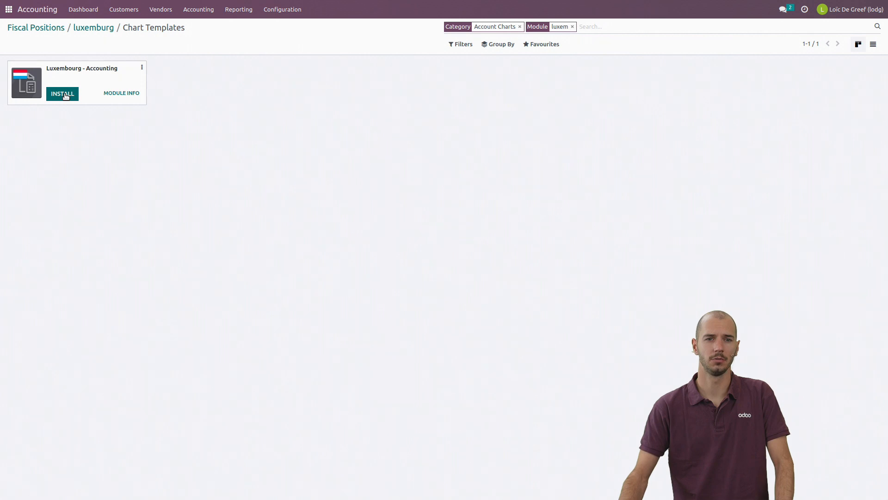
{"action": "left_click", "coordinate": [62, 93]}
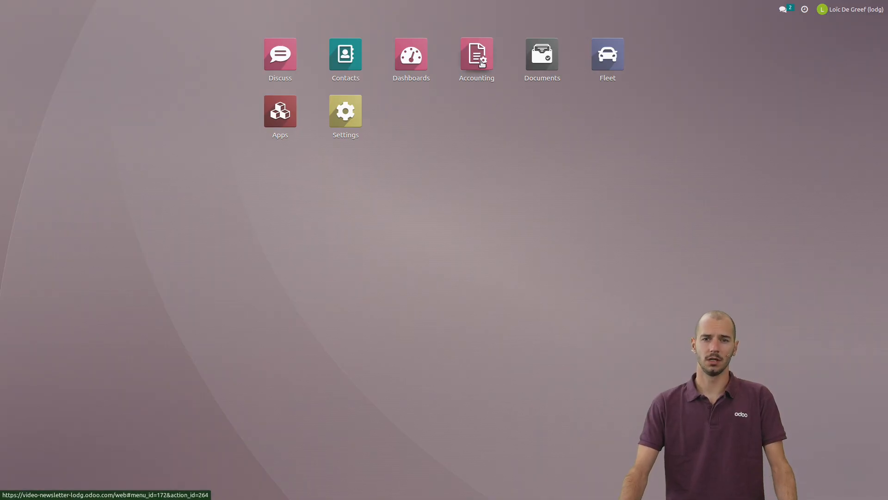
{"action": "left_click", "coordinate": [476, 54]}
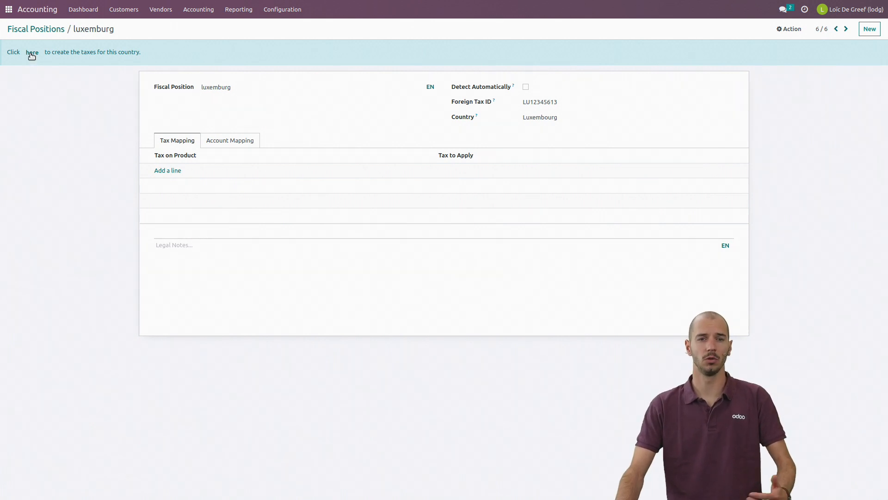
Create the Luxembourg taxes and map 21% S (Sales) to 16-S-S (Sales).
{"action": "left_click", "coordinate": [31, 52]}
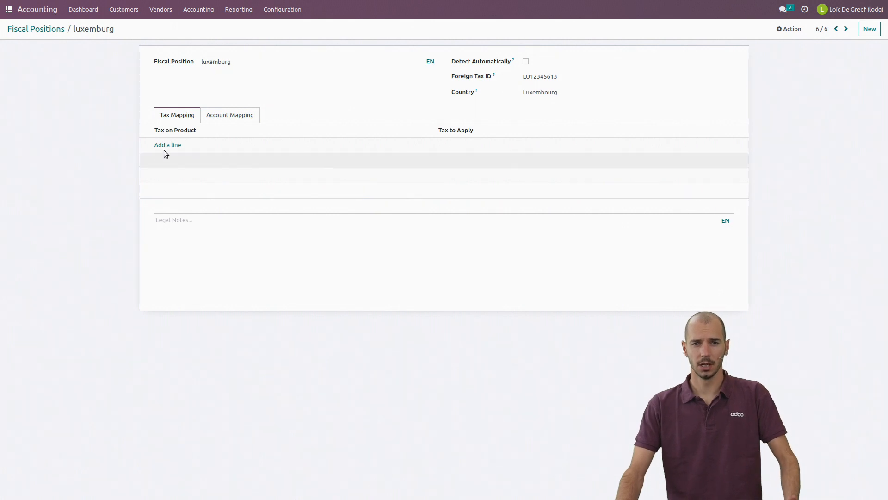
{"action": "left_click", "coordinate": [168, 144]}
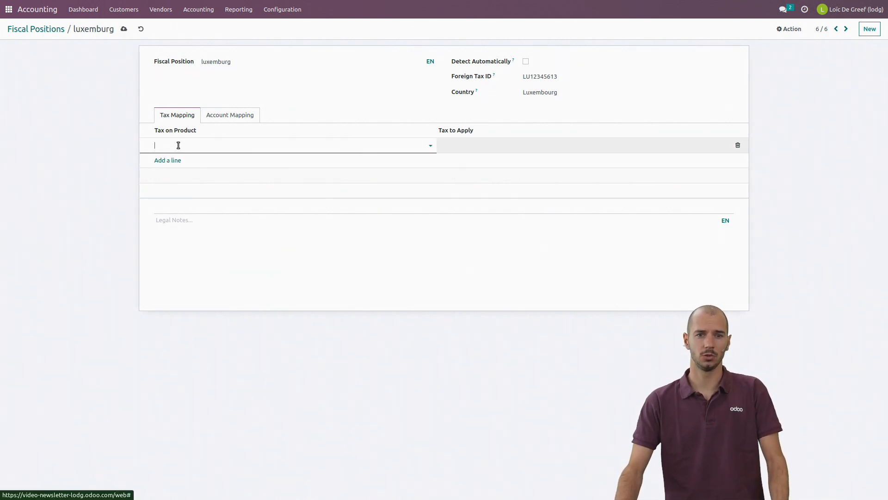
{"action": "left_click", "coordinate": [288, 145]}
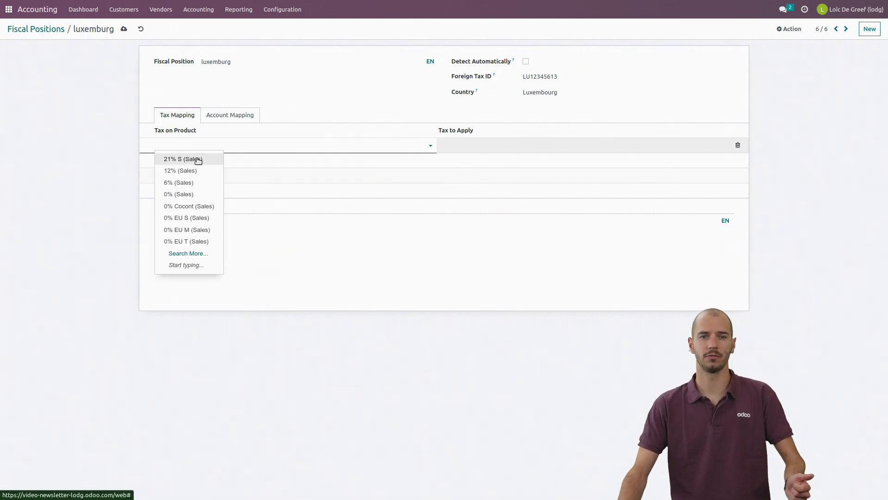
{"action": "left_click", "coordinate": [183, 159]}
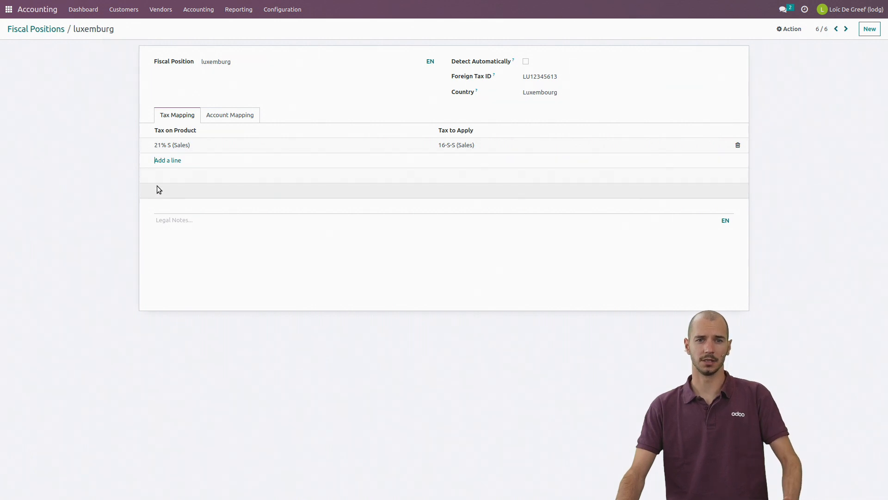
{"action": "mouse_move", "coordinate": [389, 274]}
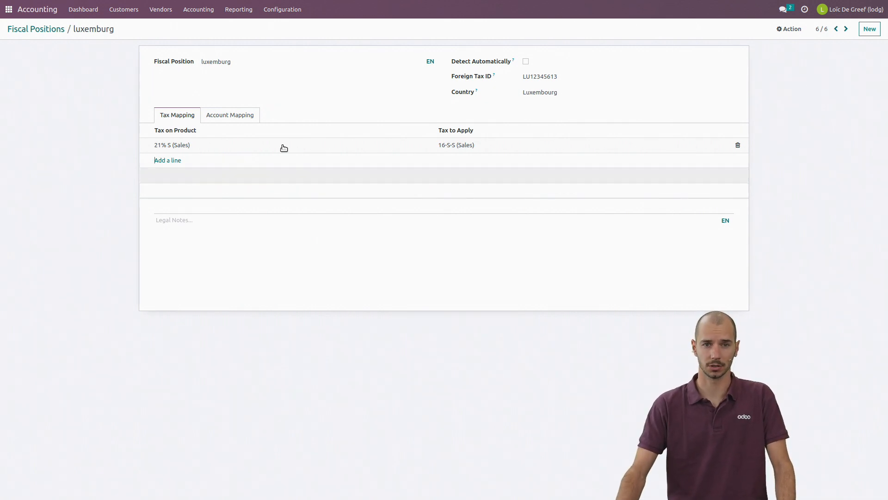
{"action": "left_click", "coordinate": [238, 9]}
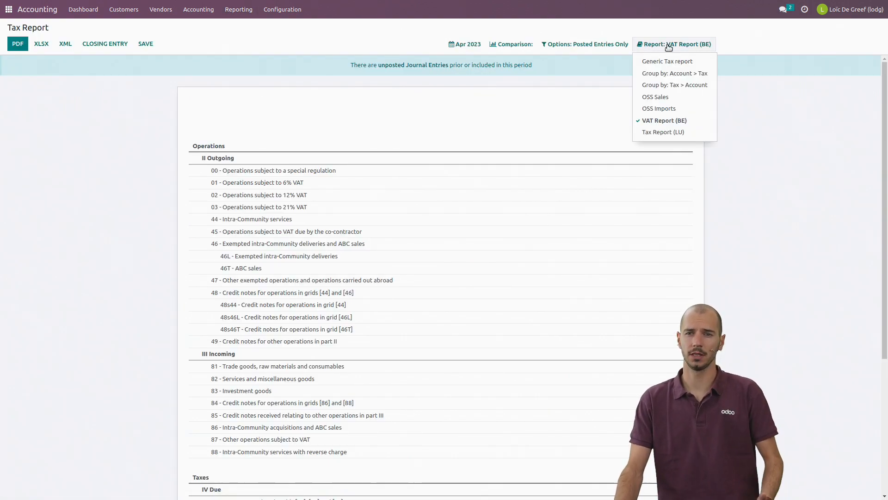
{"action": "mouse_move", "coordinate": [663, 133]}
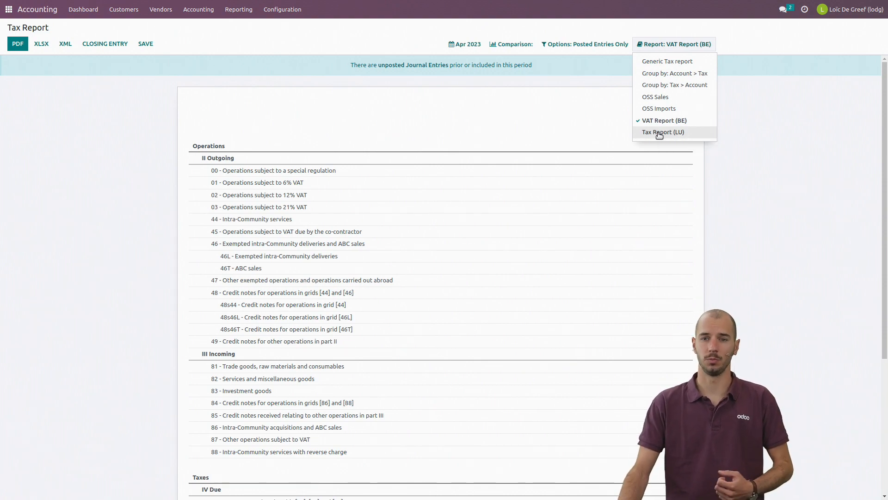
Select Tax Report (LU) to show the Luxembourg tax report for April 2023.
{"action": "left_click", "coordinate": [663, 132]}
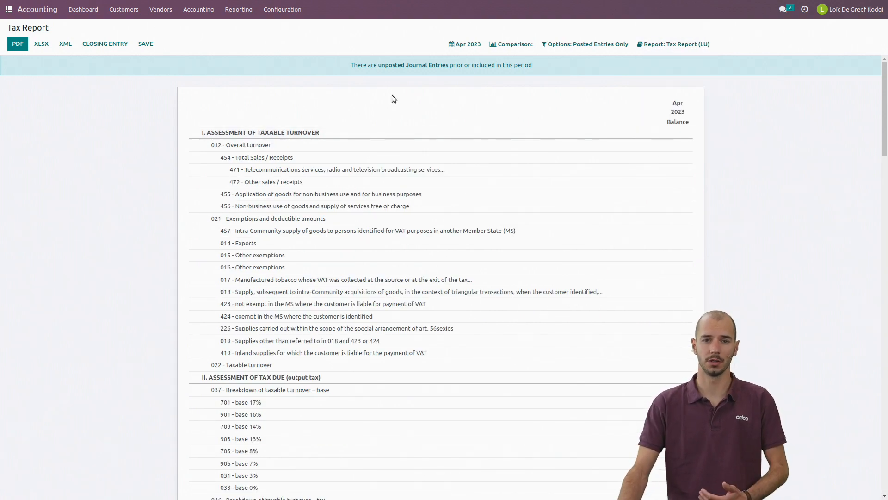